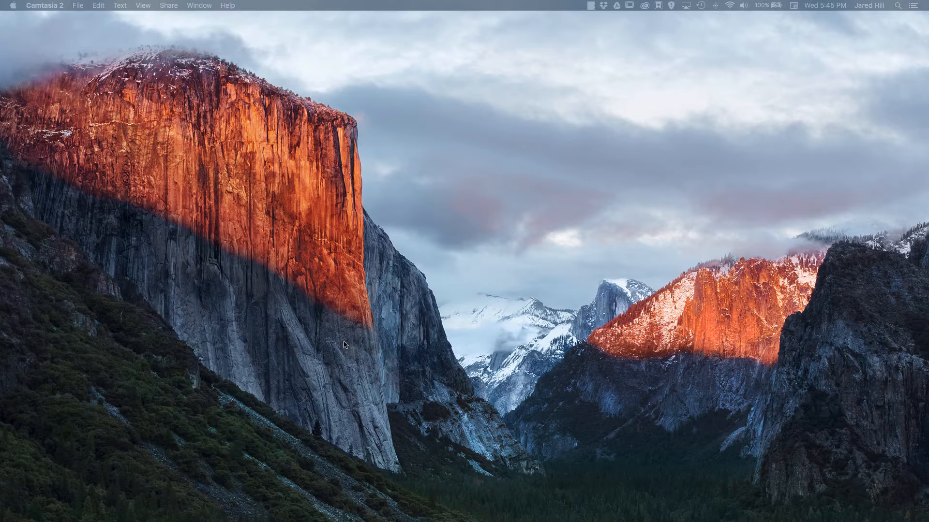
mouse_move(465, 510)
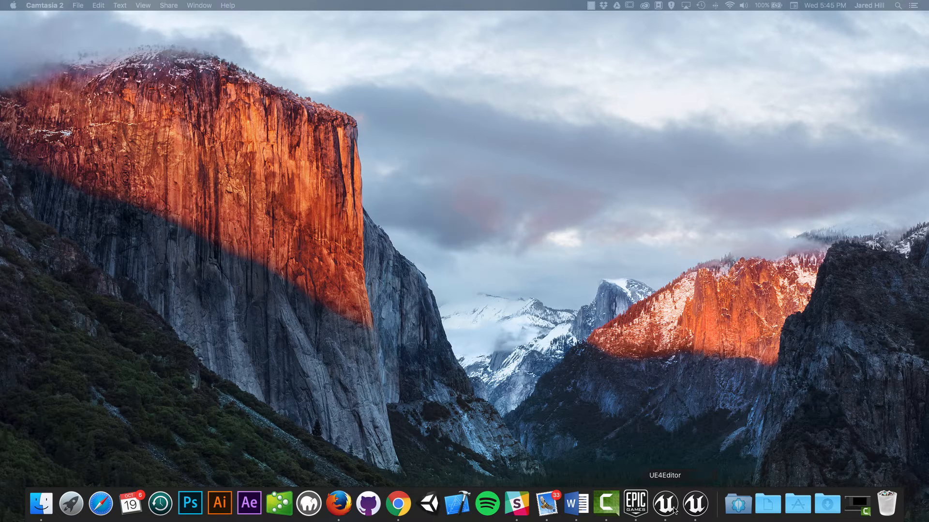
Step: Show the Dock context menu of the unresponsive Epic Games launcher with Force Quit
right_click(665, 504)
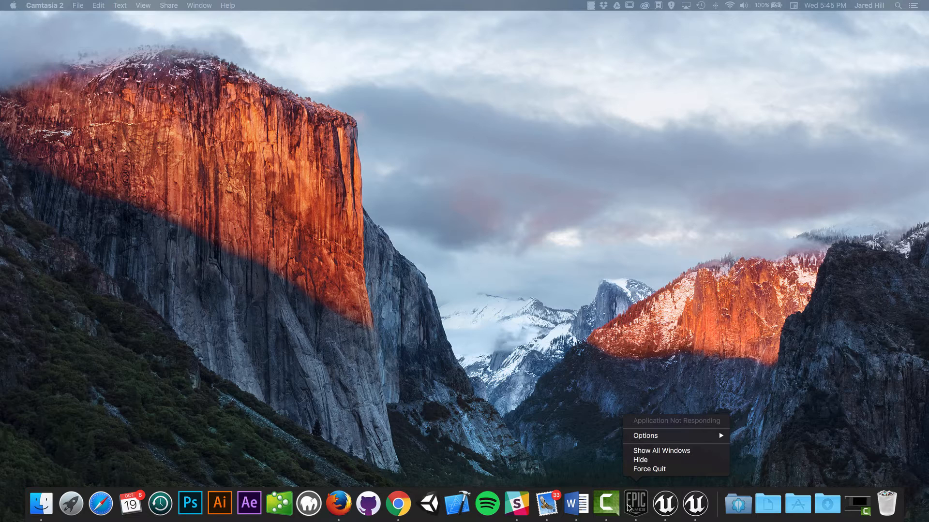
mouse_move(325, 478)
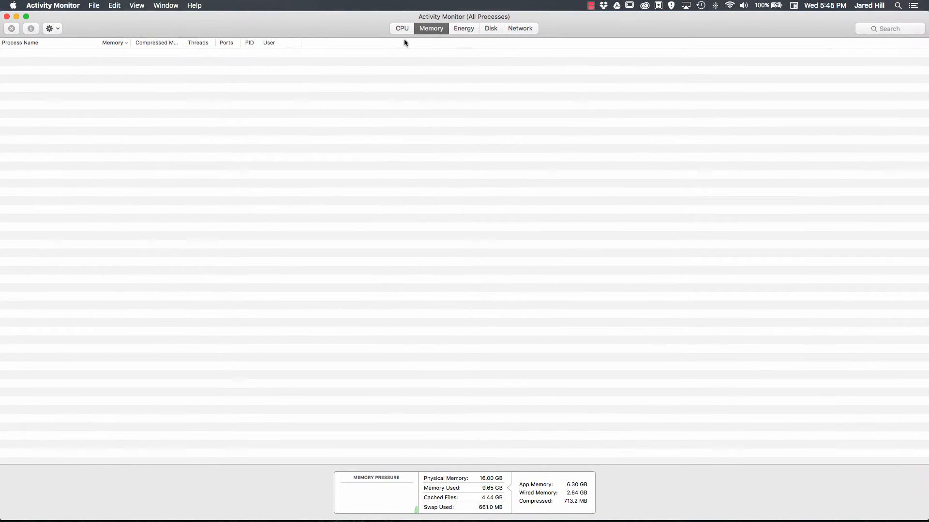
Step: Search the CPU process list for 'epic' to find an Epic Games process
left_click(401, 28)
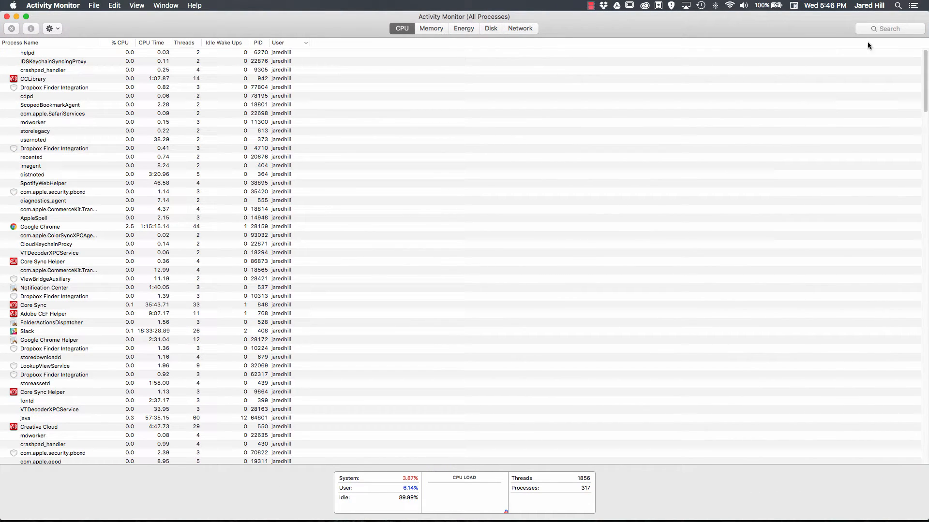
left_click(888, 28)
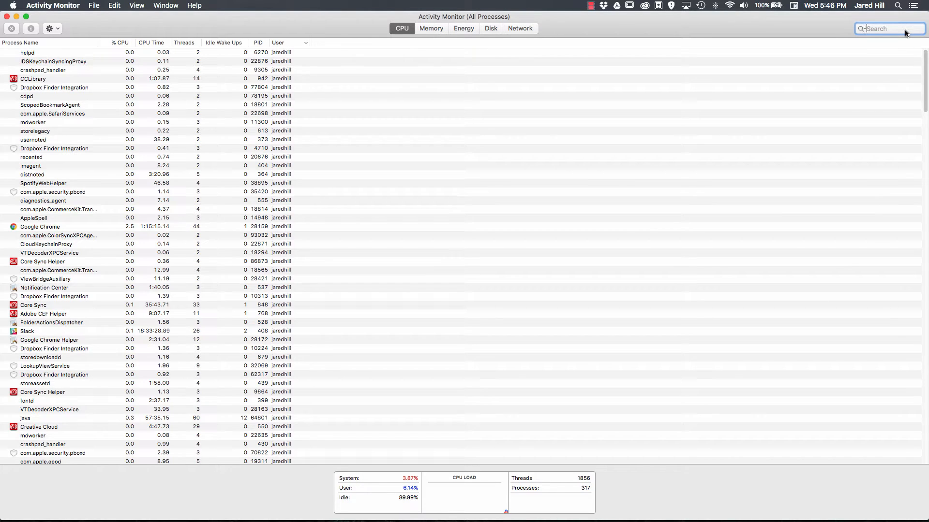
type("epic")
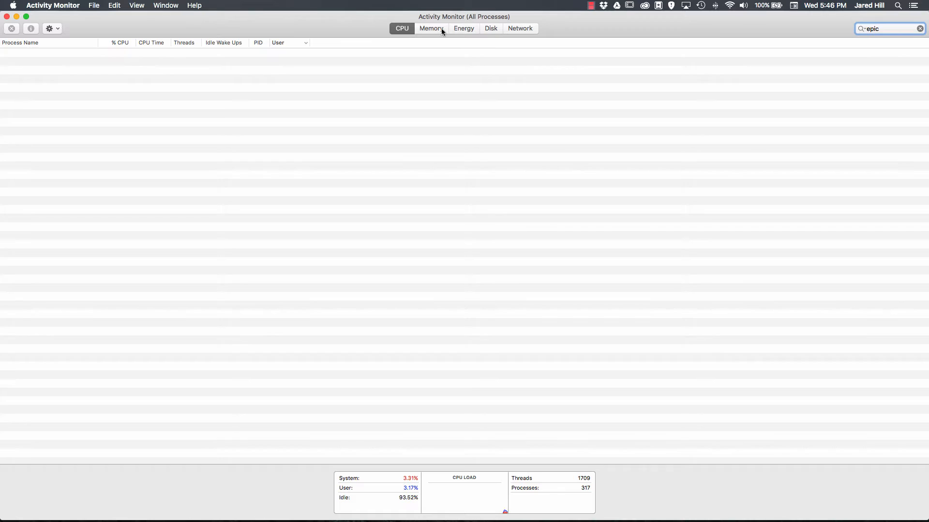
Step: Check the Memory and Energy views, ending on the full process list by memory
left_click(430, 28)
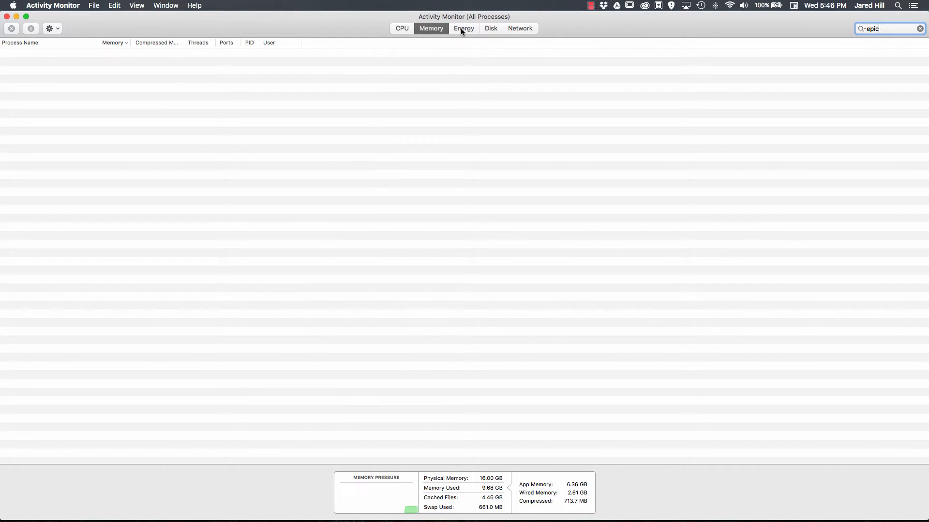
left_click(464, 28)
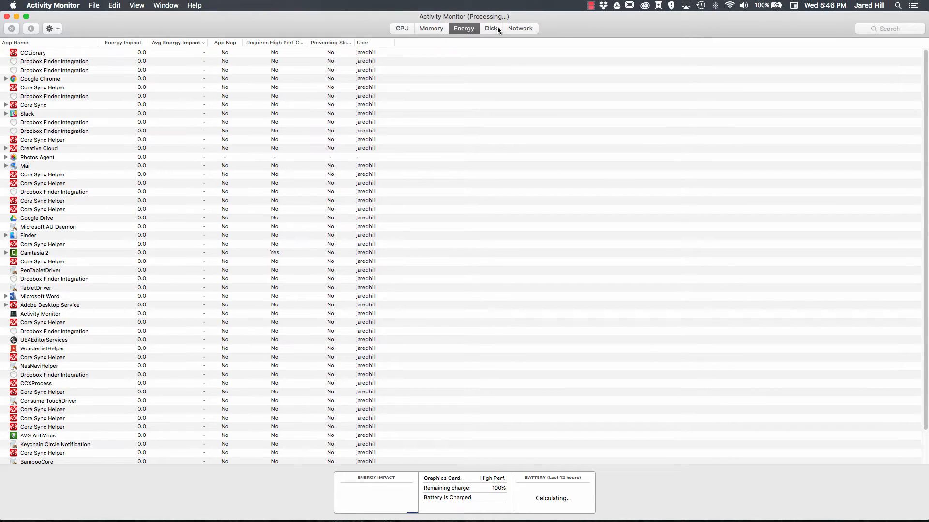
left_click(430, 28)
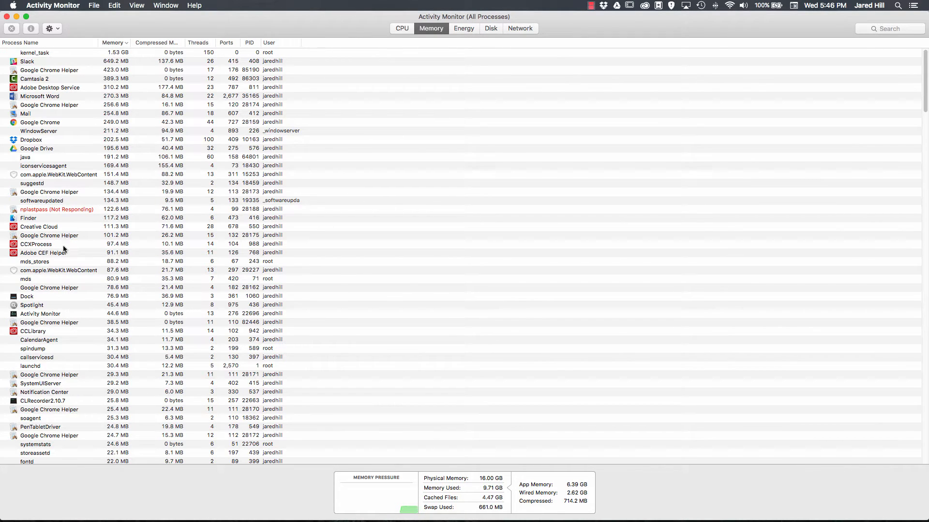
left_click(57, 209)
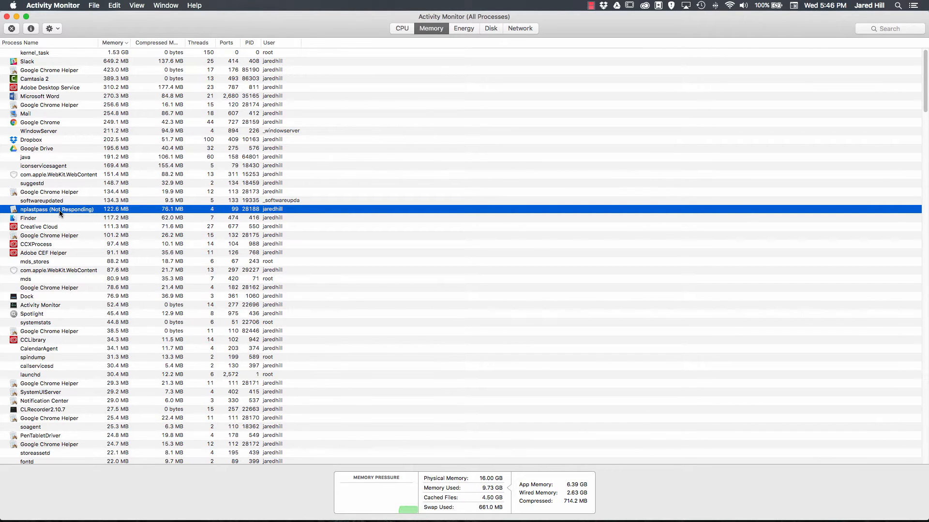
scroll("down", 3)
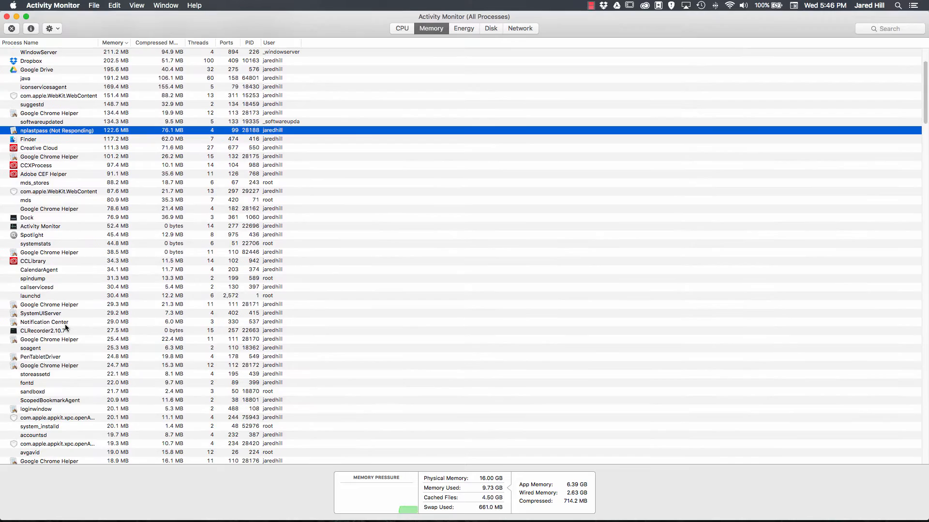
scroll("down", 3)
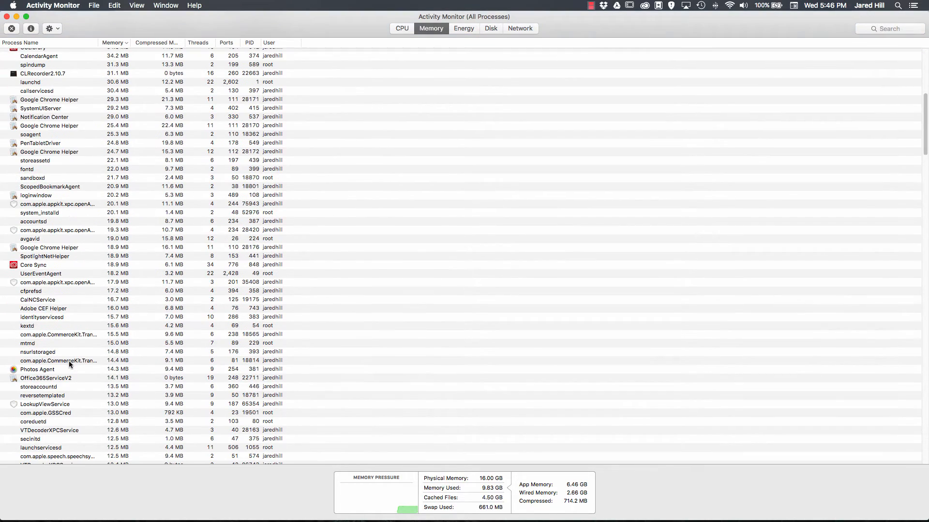
scroll("down", 3)
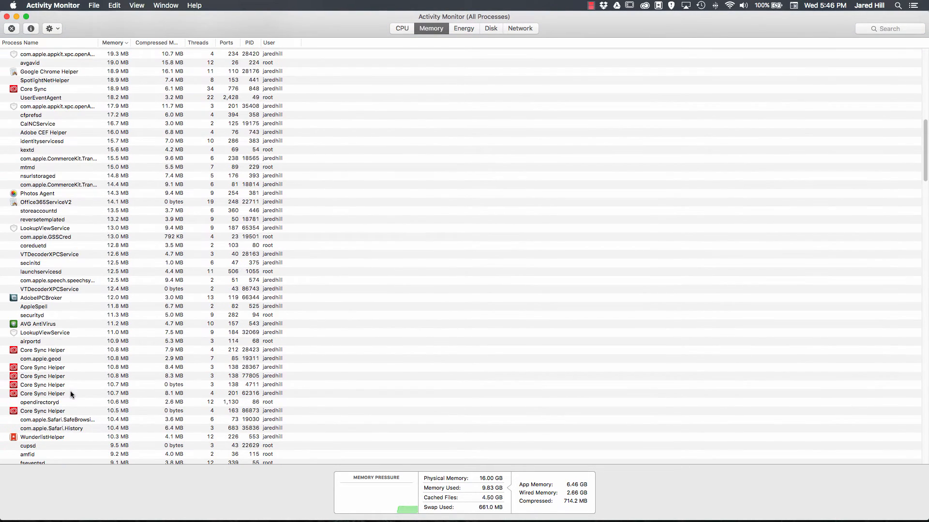
scroll("down", 3)
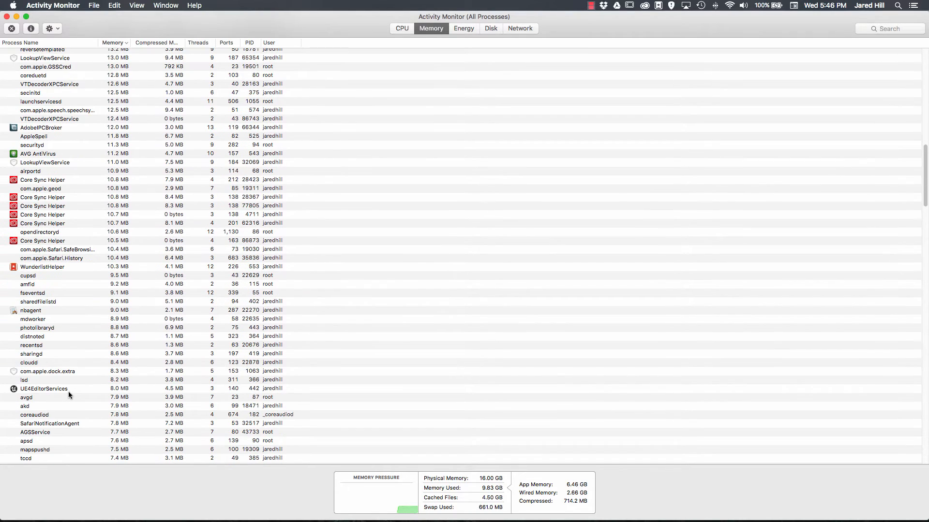
left_click(43, 389)
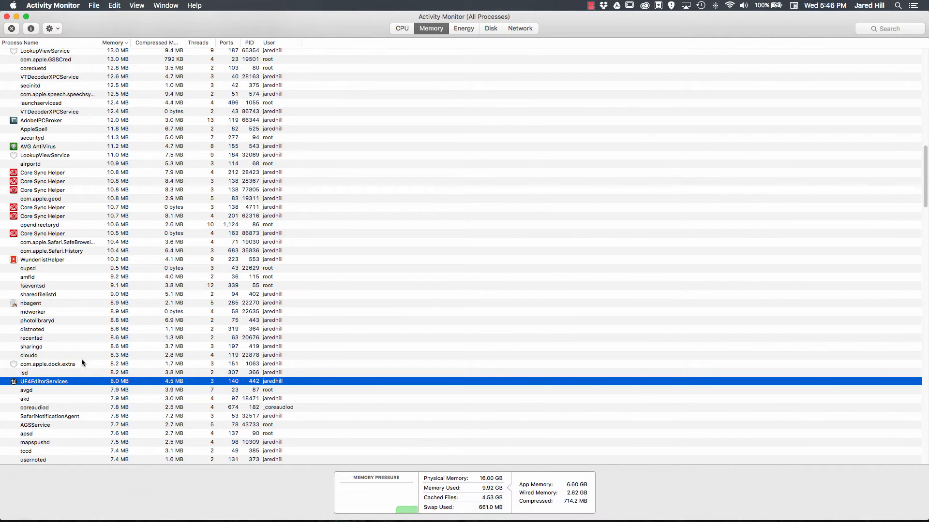
right_click(673, 505)
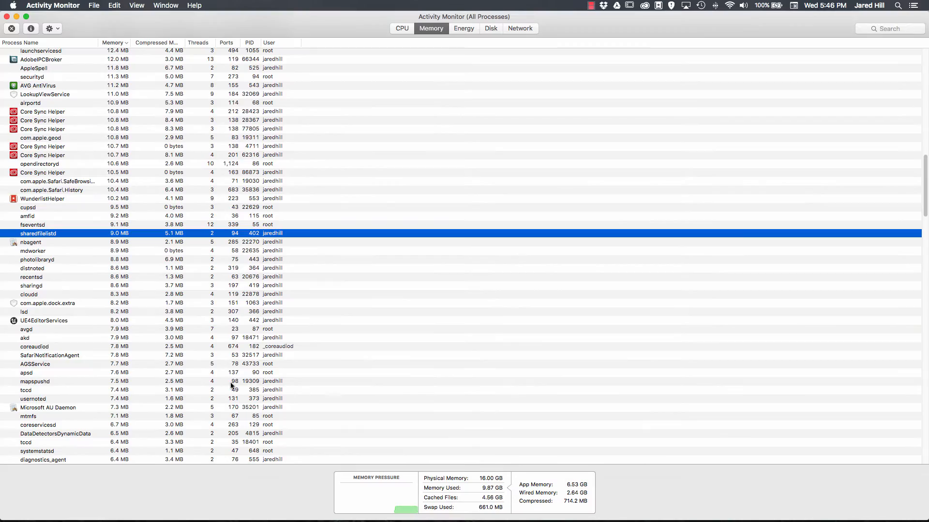
scroll("down", 3)
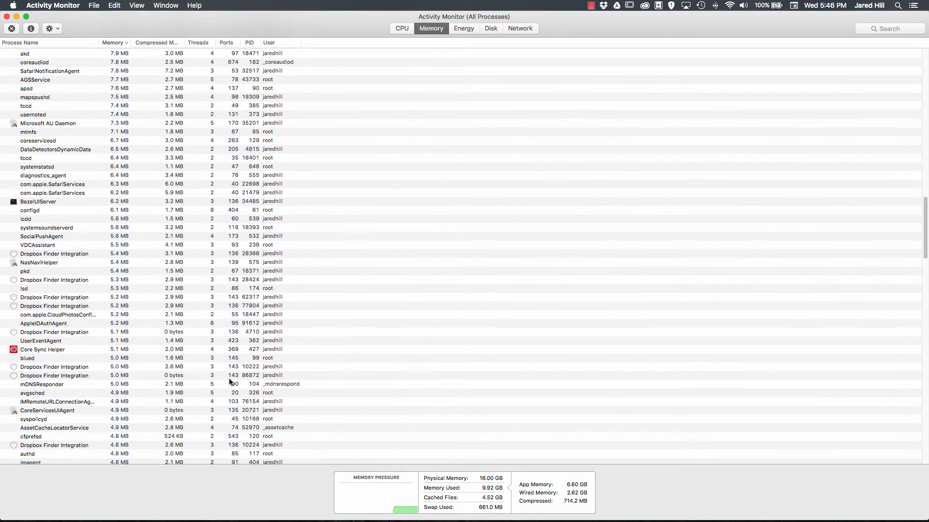
scroll("down", 3)
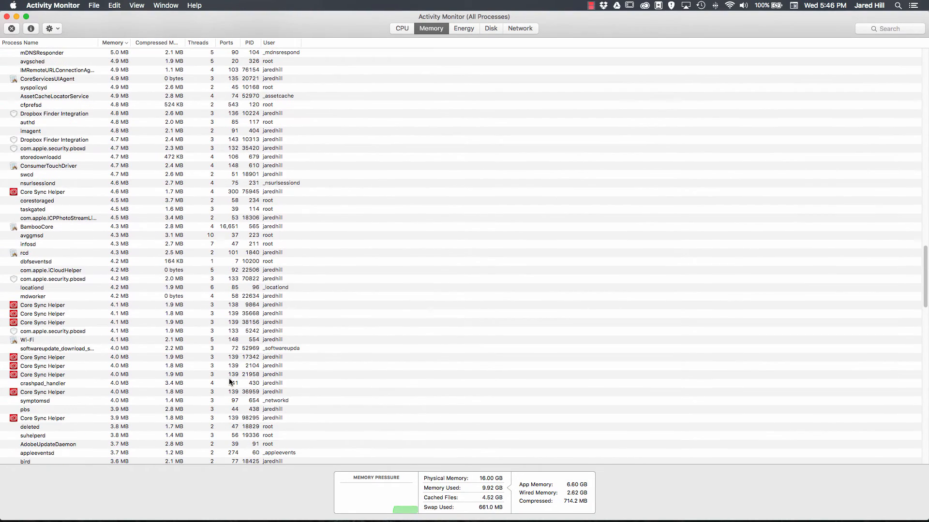
scroll("down", 3)
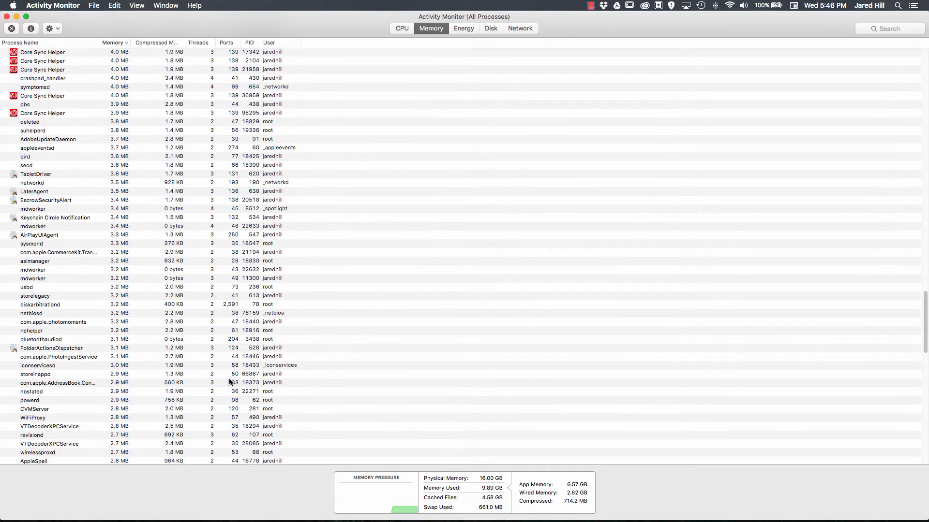
scroll("down", 3)
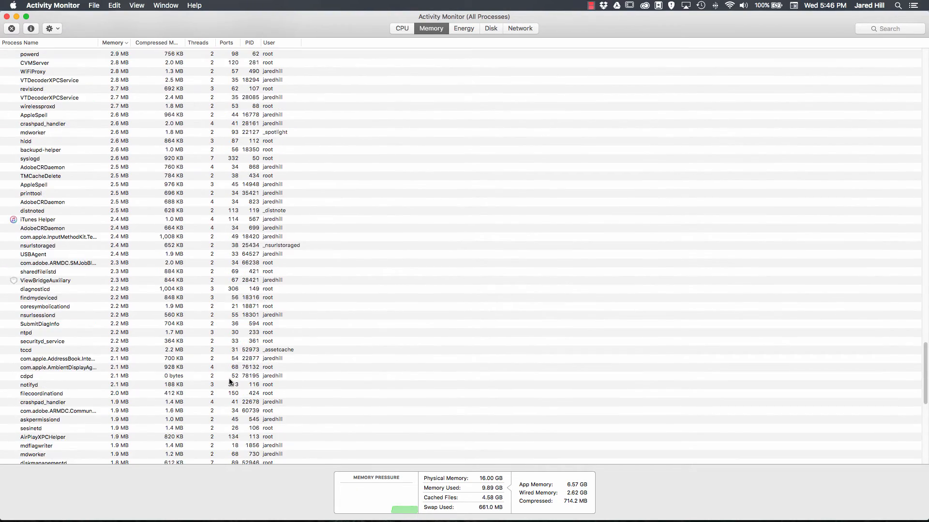
scroll("down", 3)
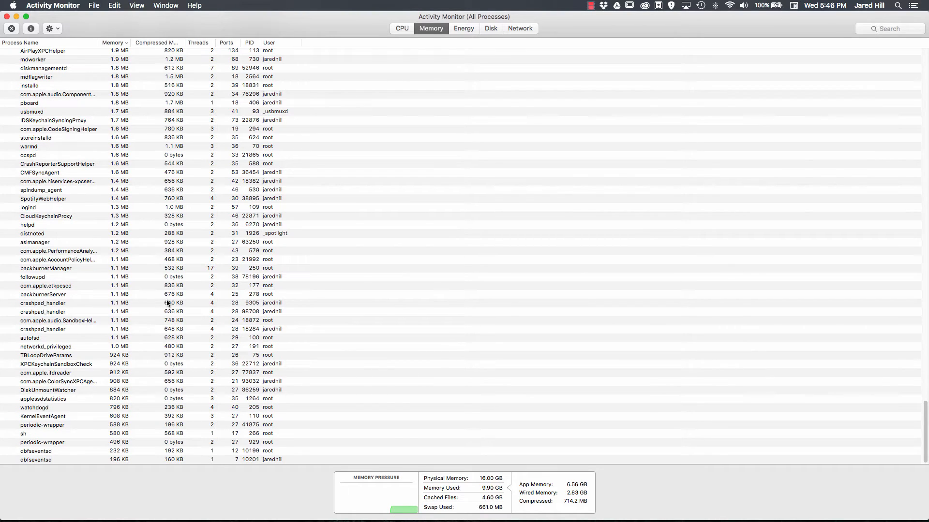
mouse_move(210, 320)
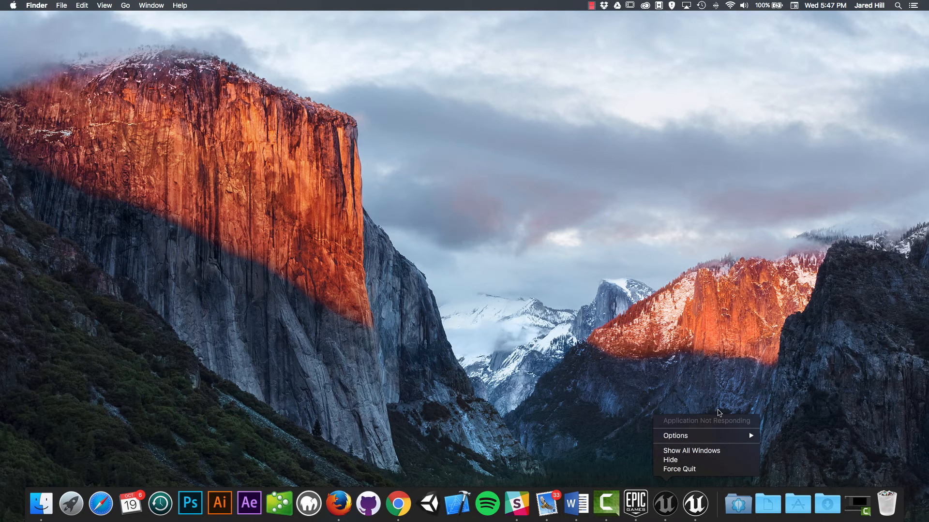
mouse_move(606, 431)
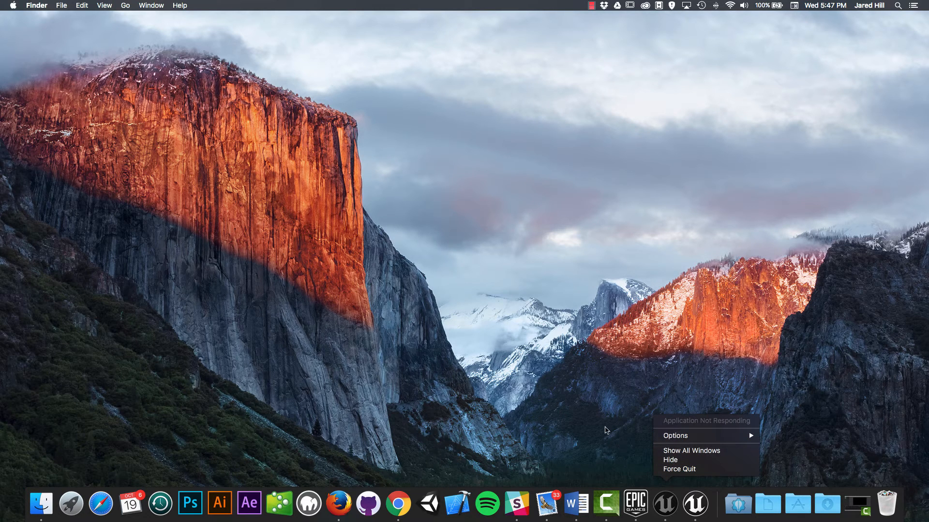
Step: Select the Dock icon of the app flagged Application Not Responding
left_click(562, 399)
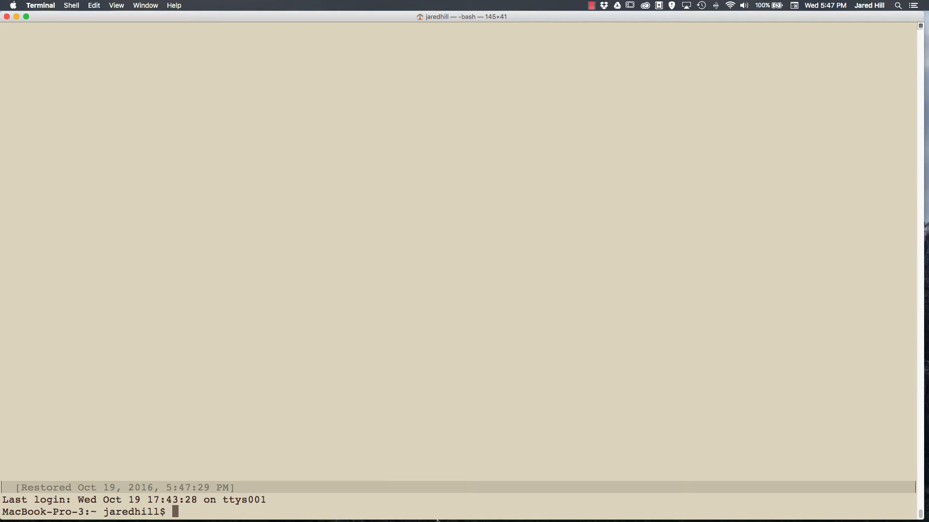
mouse_move(255, 510)
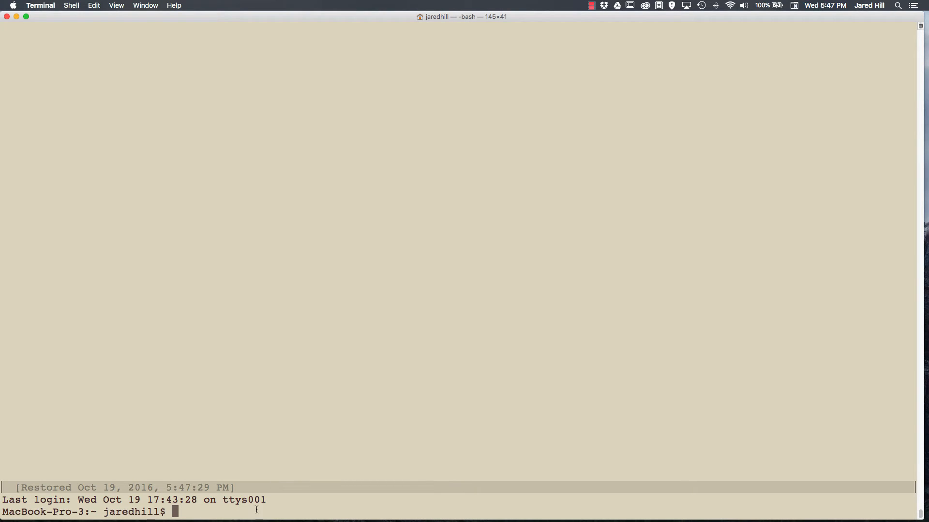
mouse_move(261, 504)
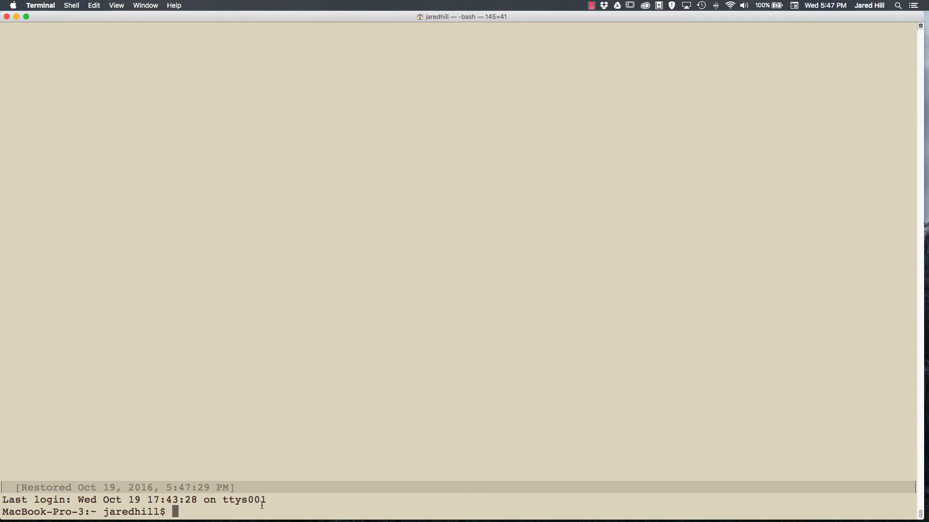
Step: Run 'sudo killall launchservicesd' and authorise it with the administrator password
type("sudo k")
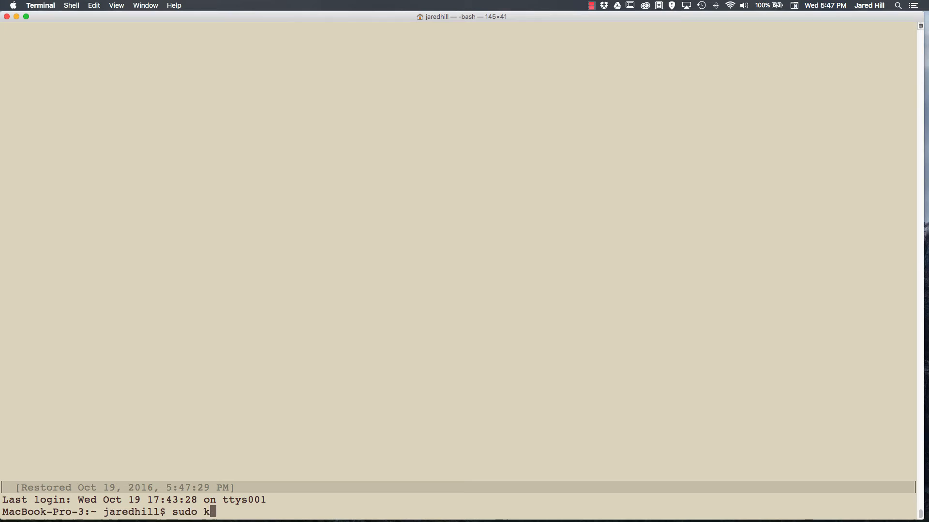
type("illall la")
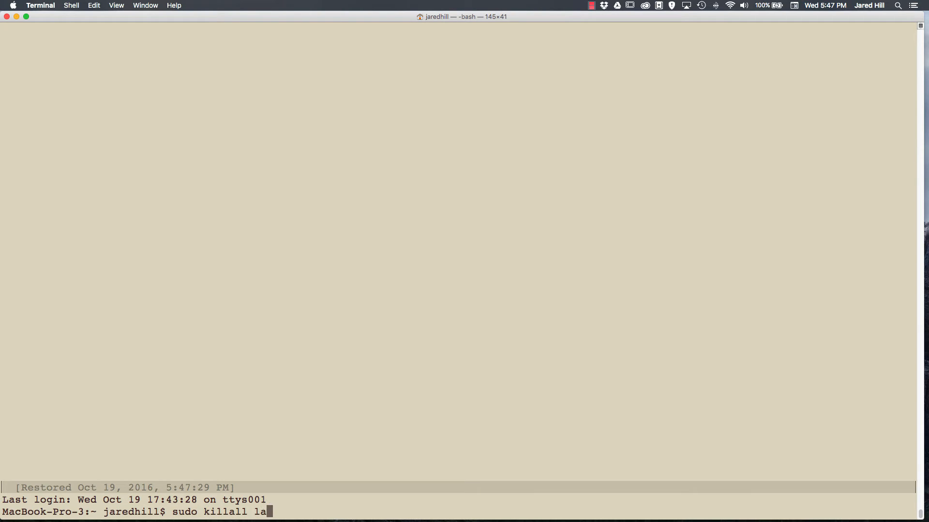
type("unchser")
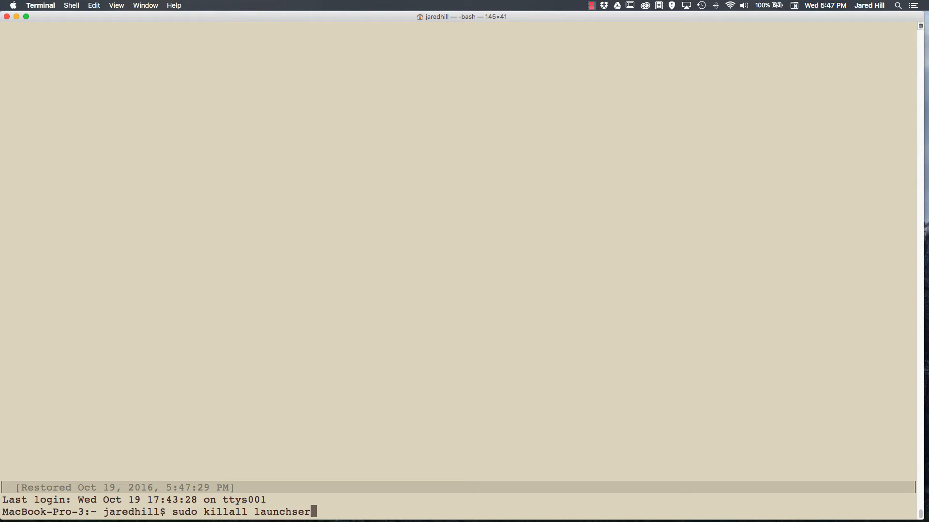
type("vicesd")
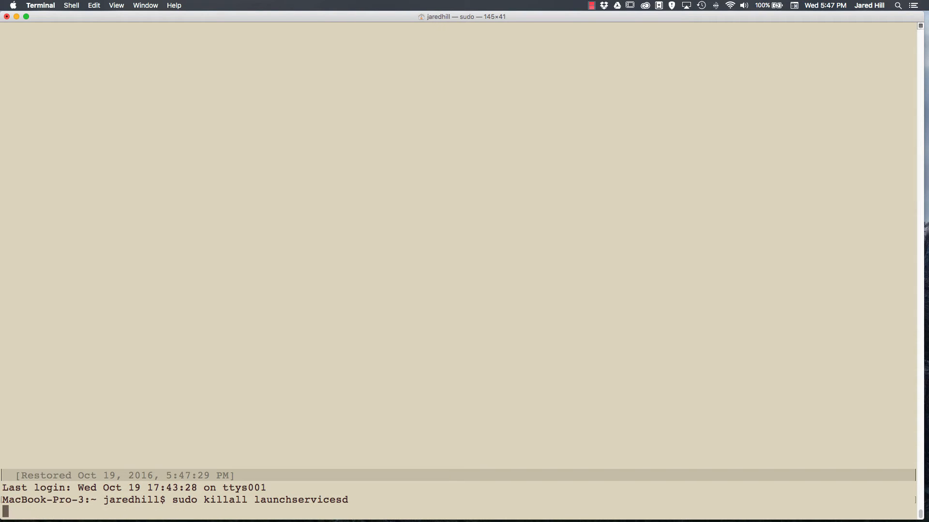
key("enter")
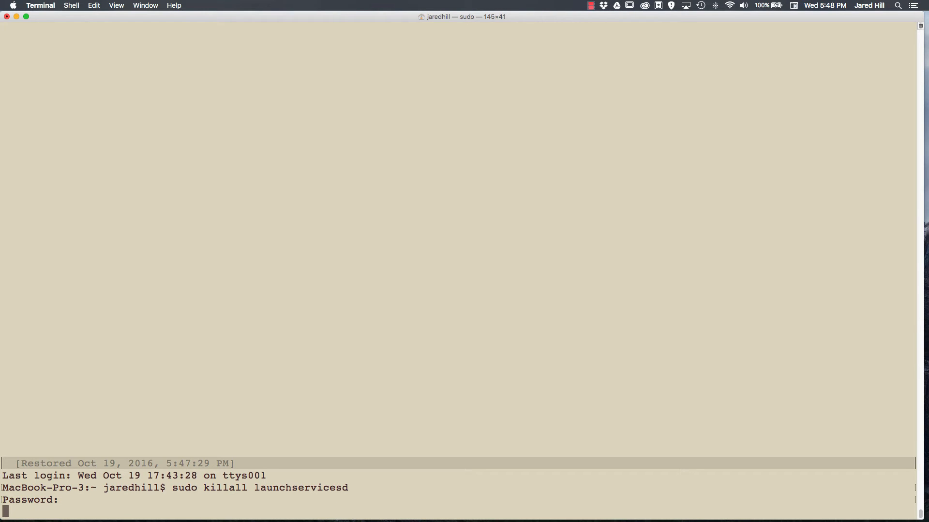
key("enter")
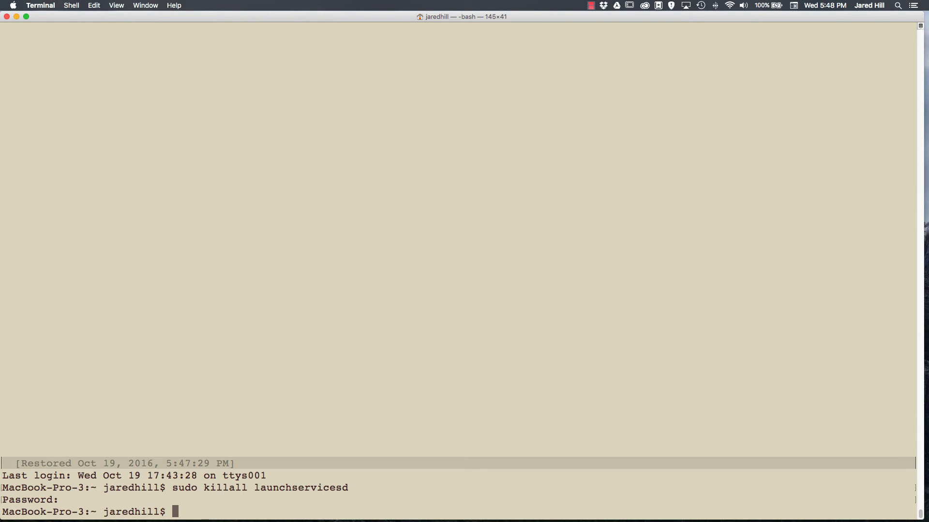
Step: Run 'sudo killall Dock' so the Dock relaunches without the ghost icons
type("sudo")
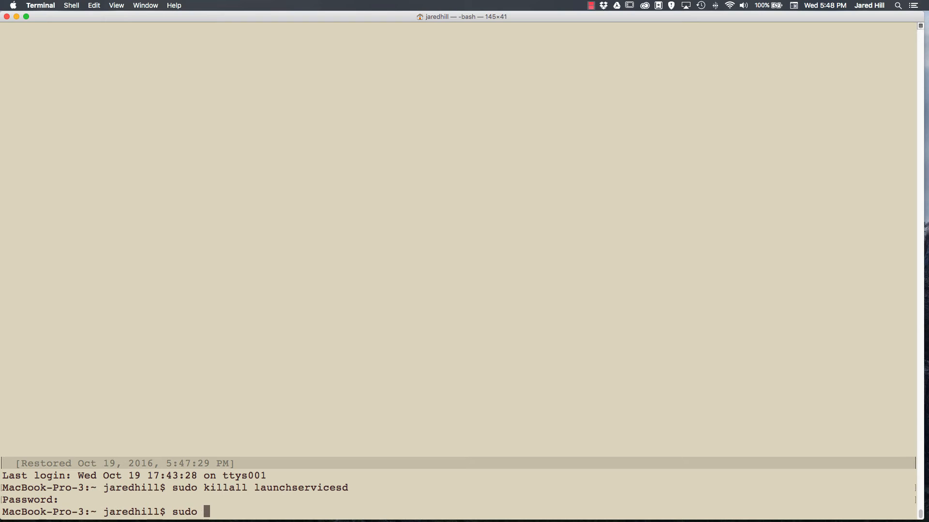
type("killall D")
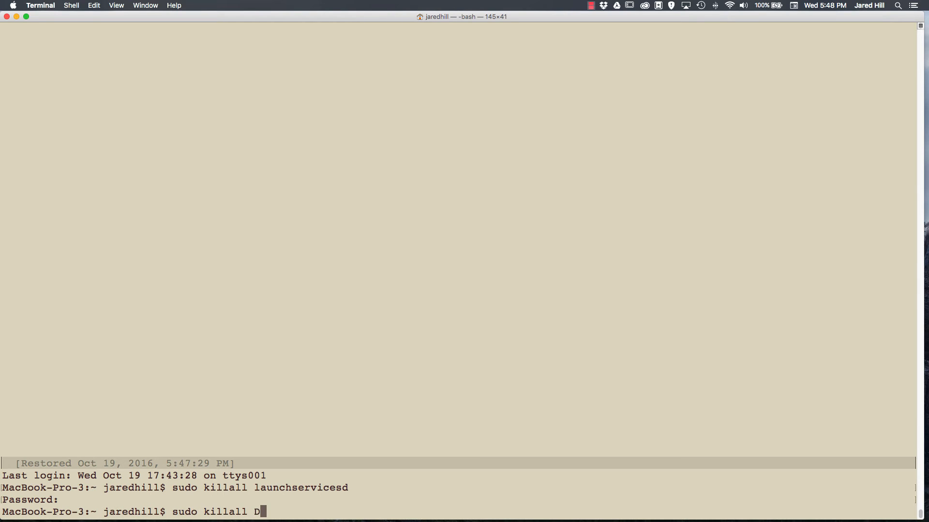
type("ock")
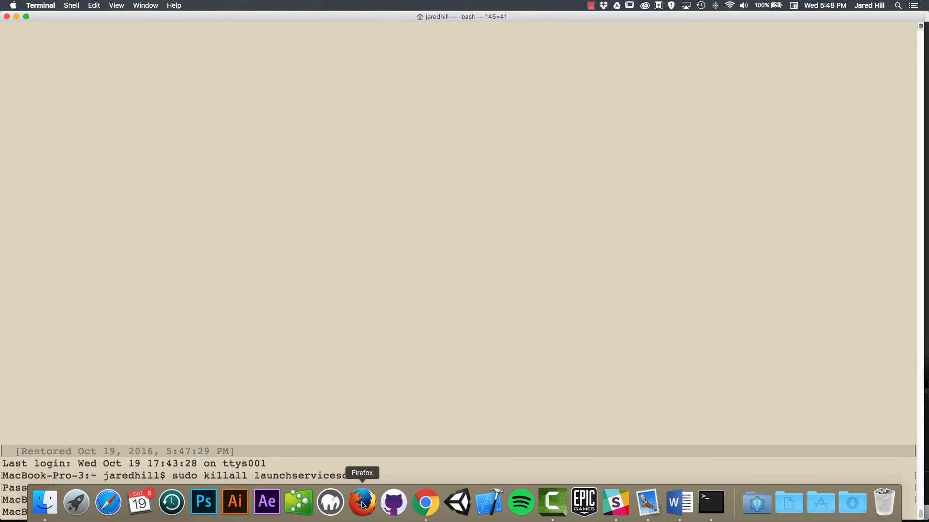
right_click(360, 503)
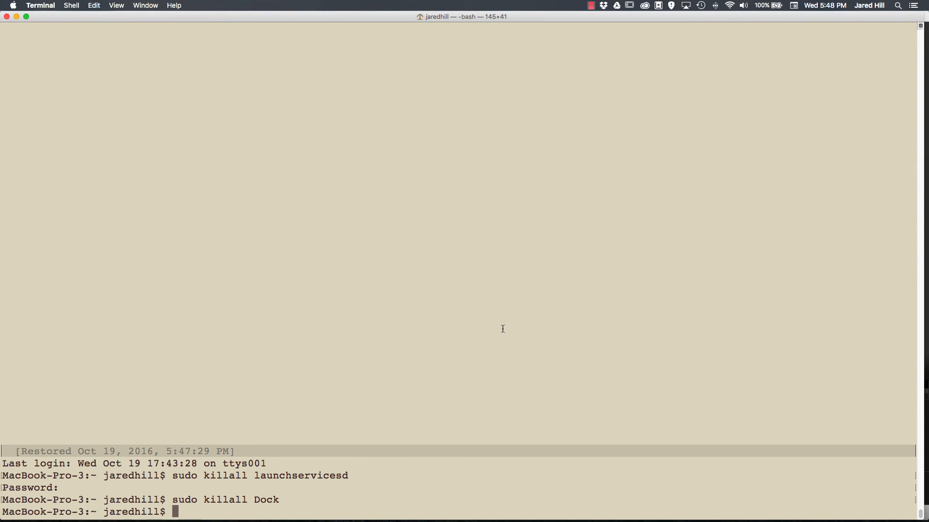
mouse_move(466, 326)
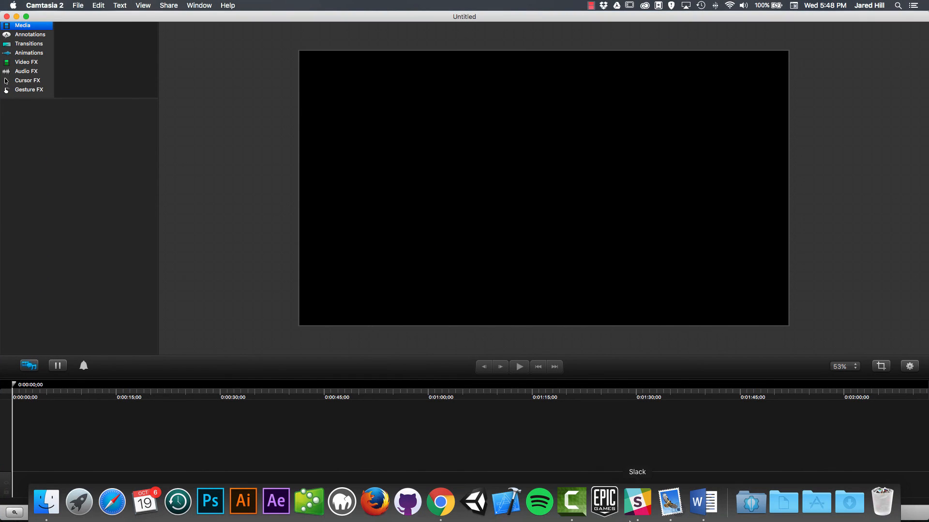
mouse_move(603, 502)
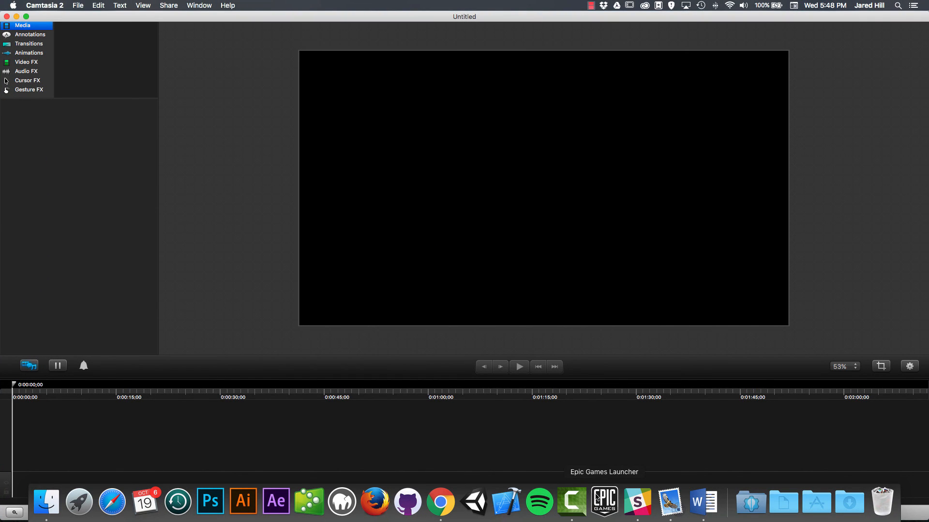
mouse_move(413, 251)
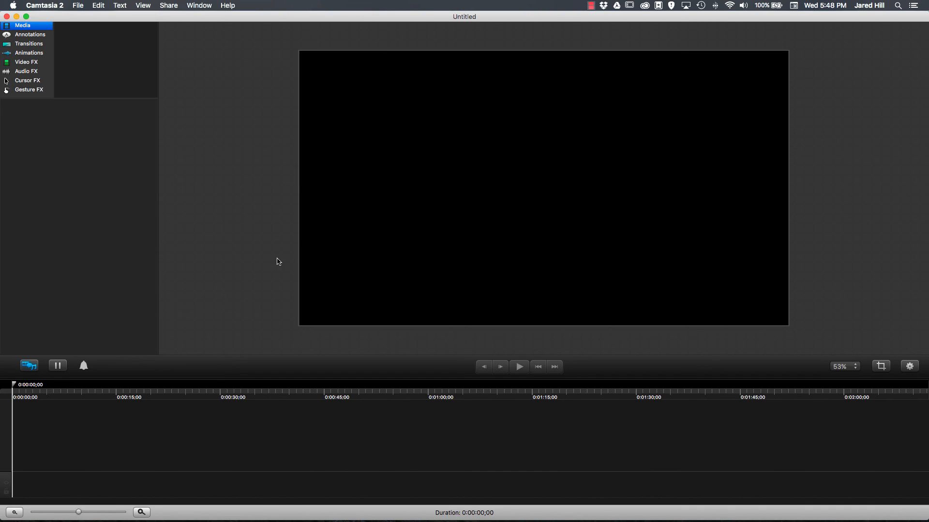
mouse_move(286, 238)
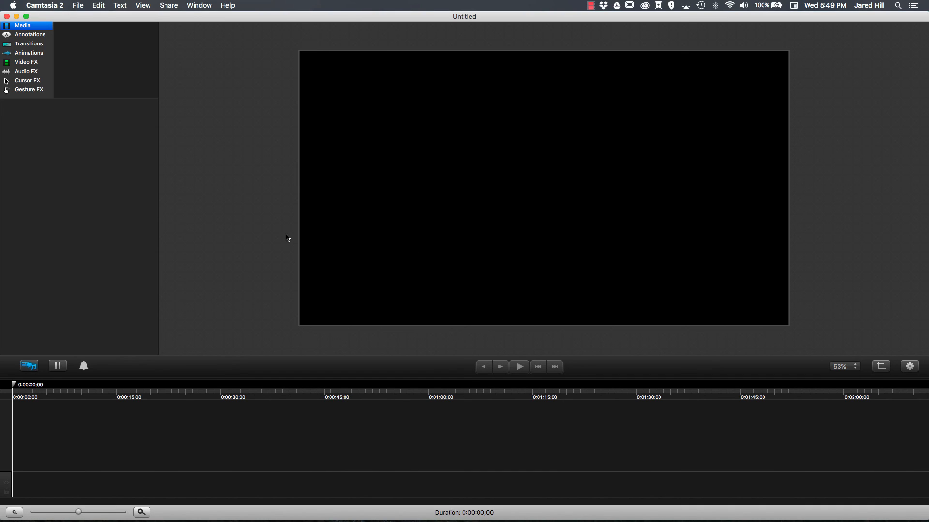